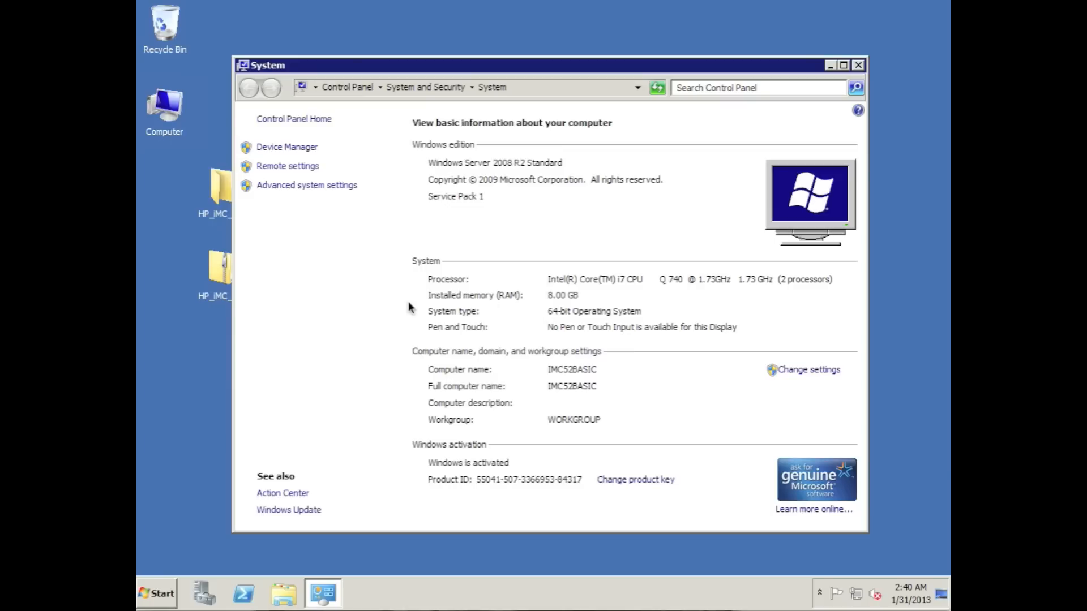
{"action": "mouse_move", "coordinate": [400, 309]}
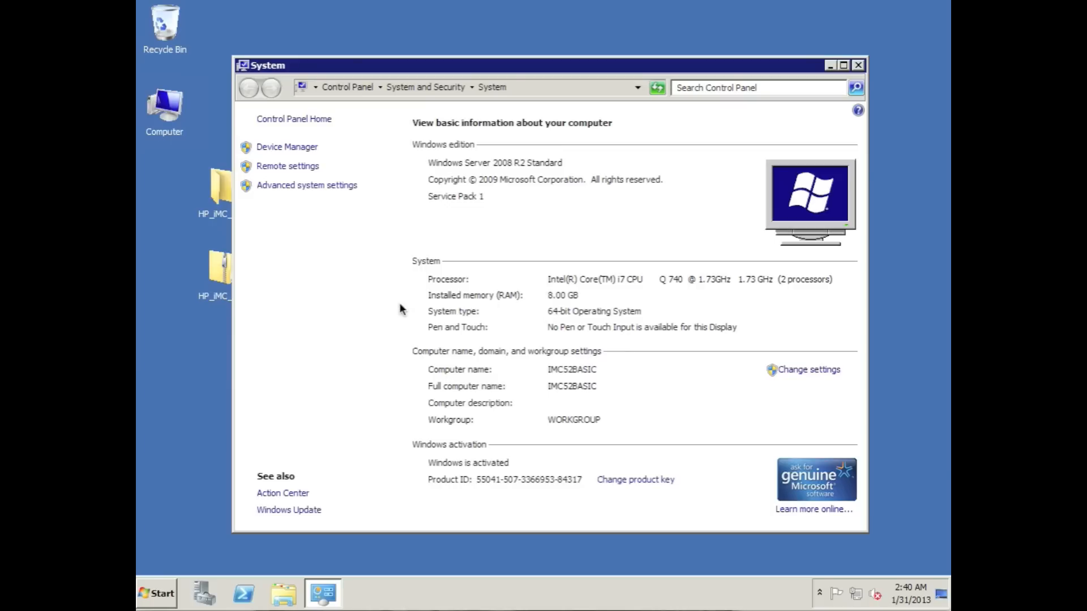
{"action": "mouse_move", "coordinate": [447, 179]}
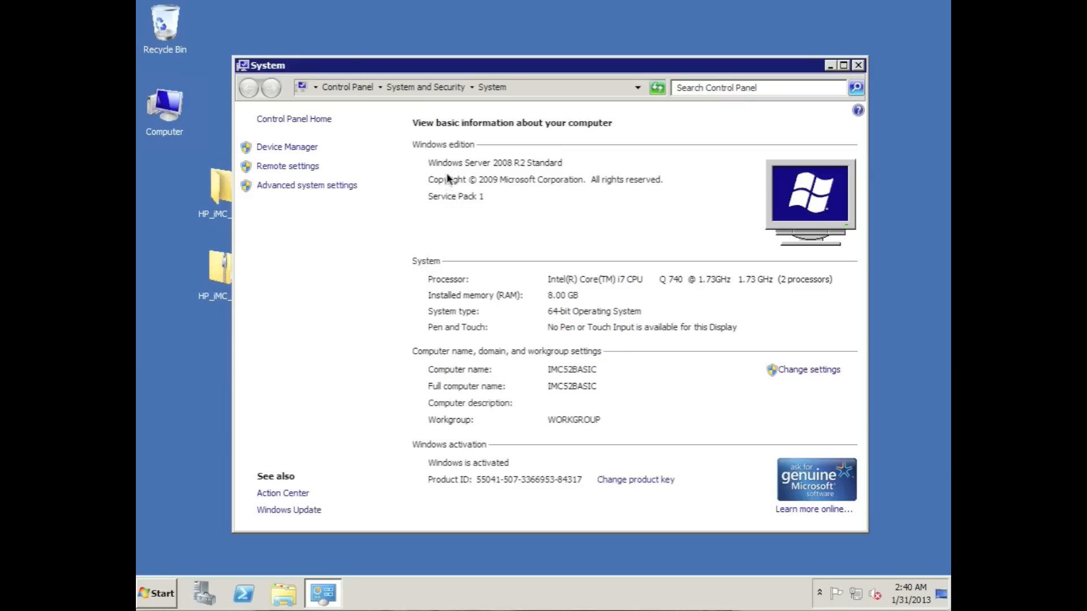
{"action": "mouse_move", "coordinate": [549, 175]}
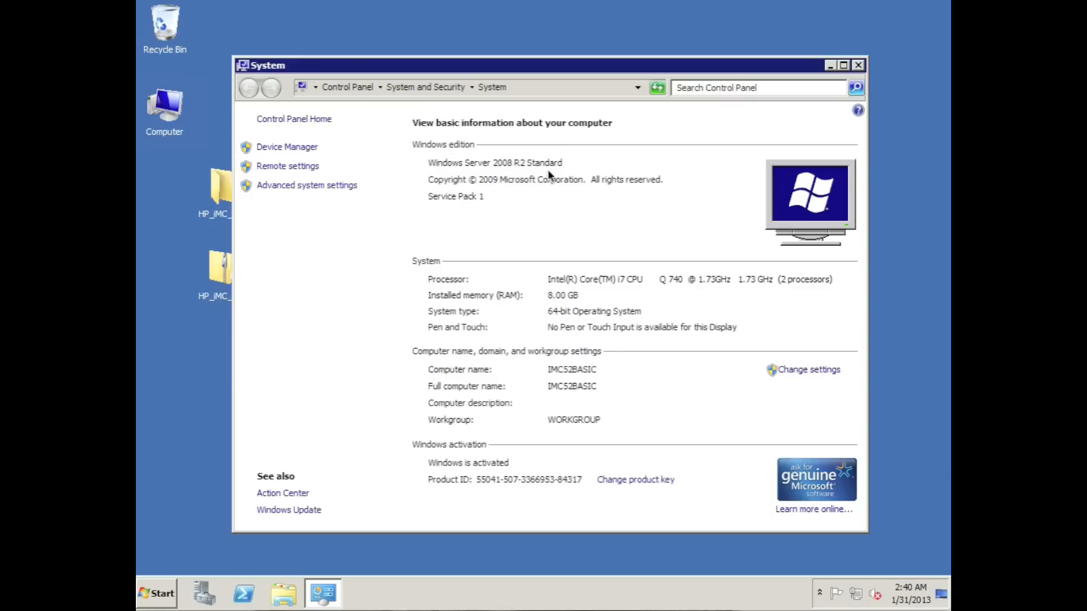
{"action": "mouse_move", "coordinate": [465, 216]}
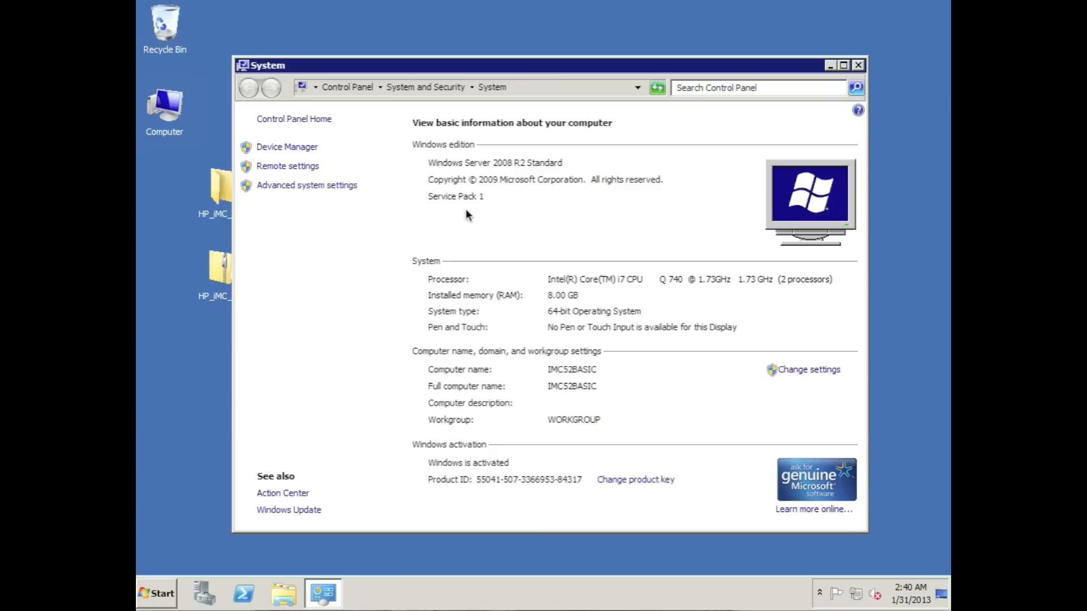
{"action": "mouse_move", "coordinate": [627, 291]}
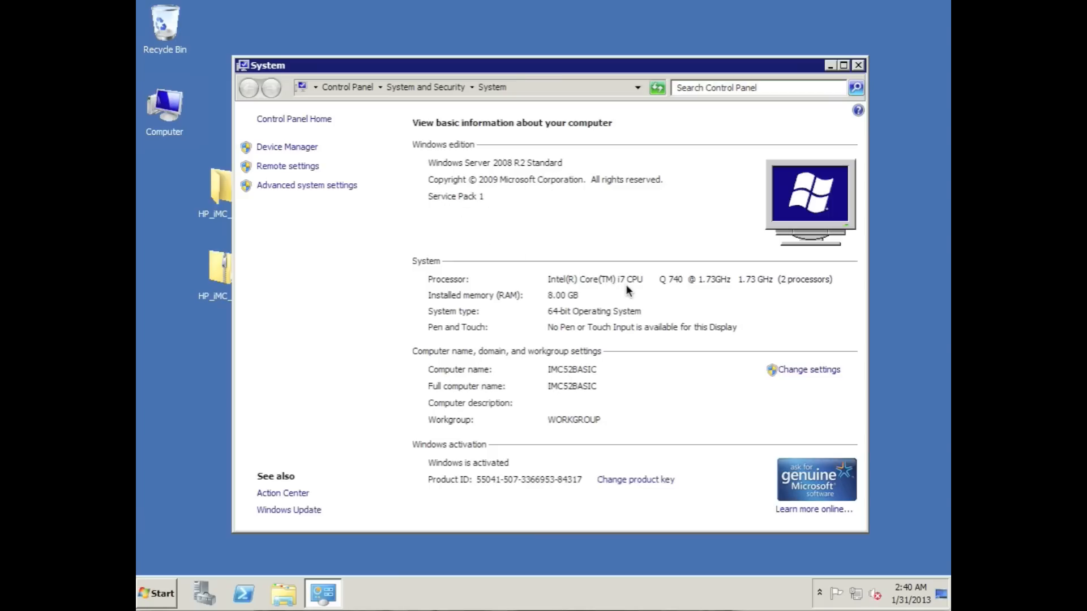
{"action": "mouse_move", "coordinate": [569, 303]}
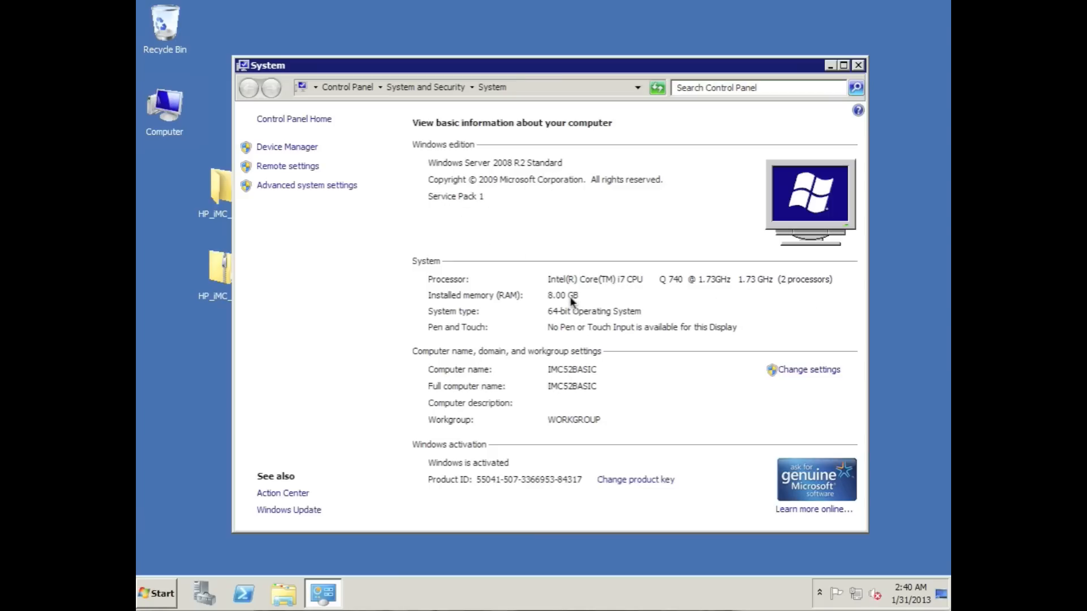
{"action": "mouse_move", "coordinate": [579, 321]}
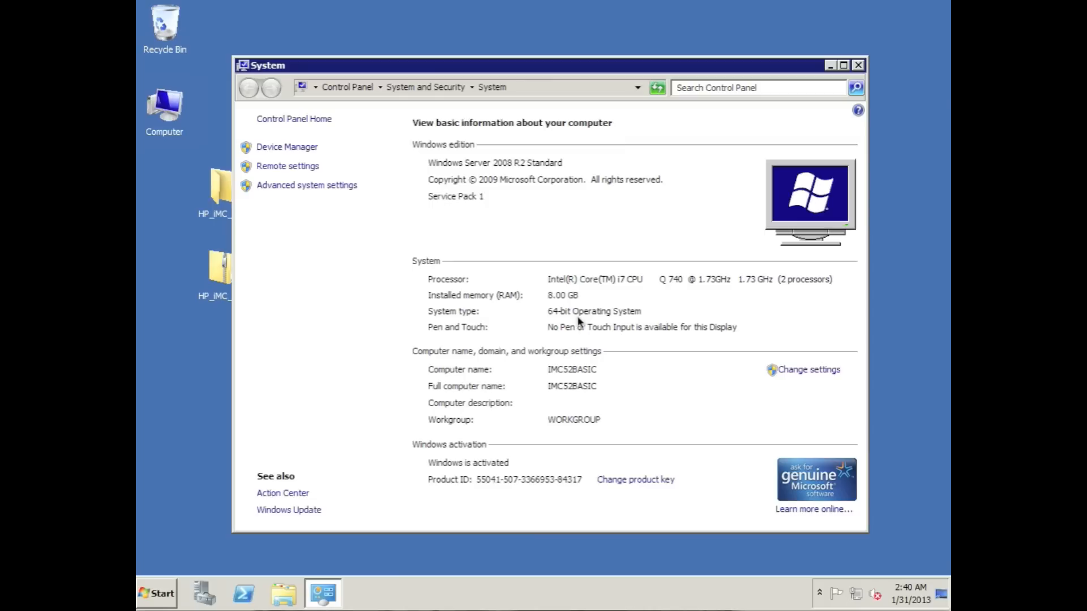
{"action": "mouse_move", "coordinate": [266, 75]}
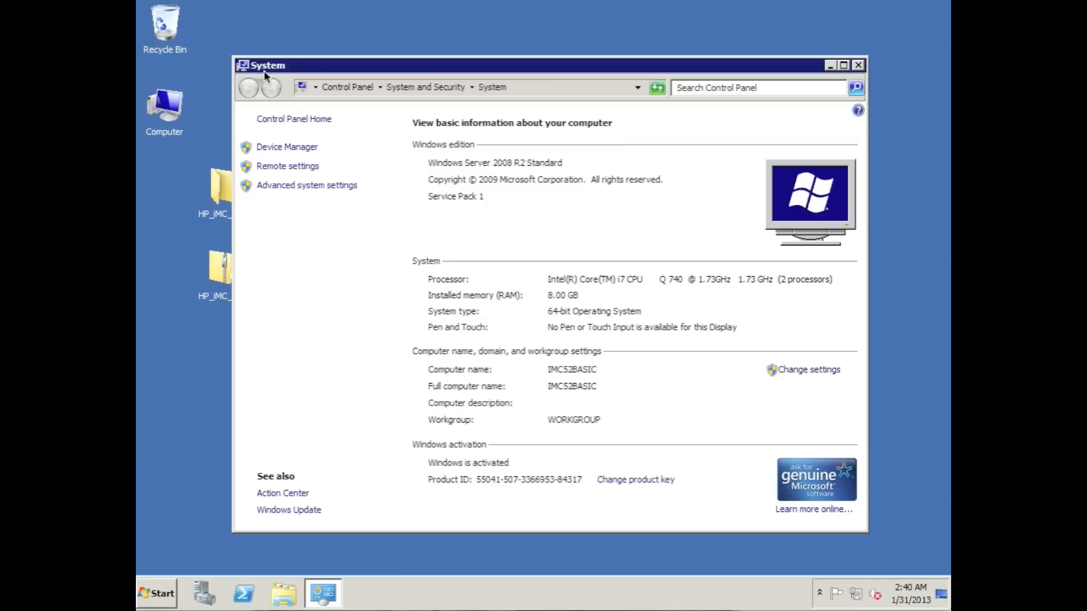
Close the System window after reviewing the server's edition, processor, memory and 64-bit type
{"action": "left_click", "coordinate": [860, 64]}
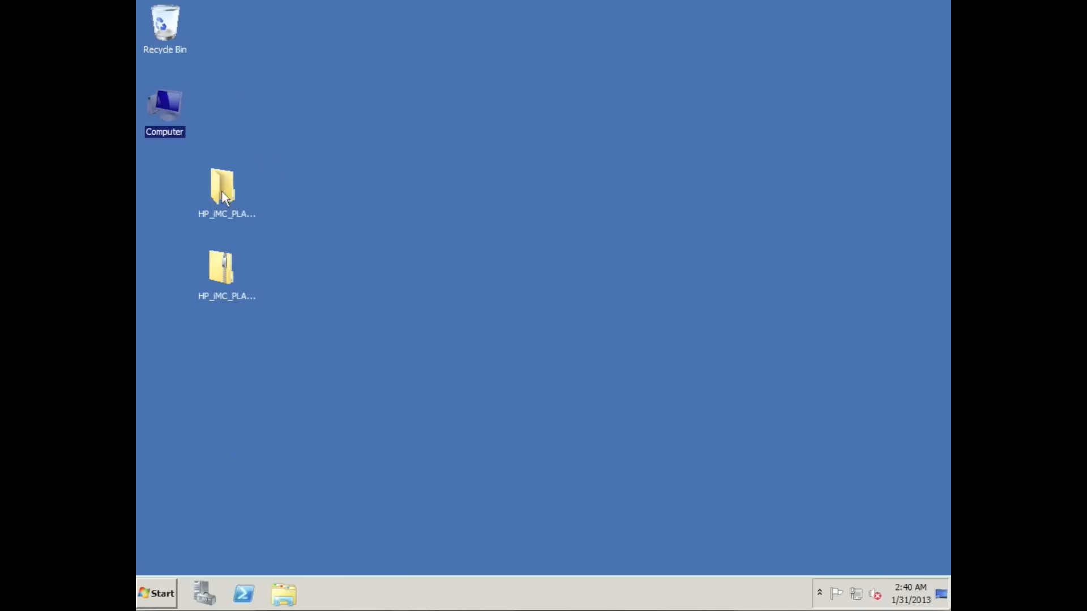
Browse the HP iMC Basic package on the desktop through manual into windows\tools
{"action": "left_click", "coordinate": [222, 187]}
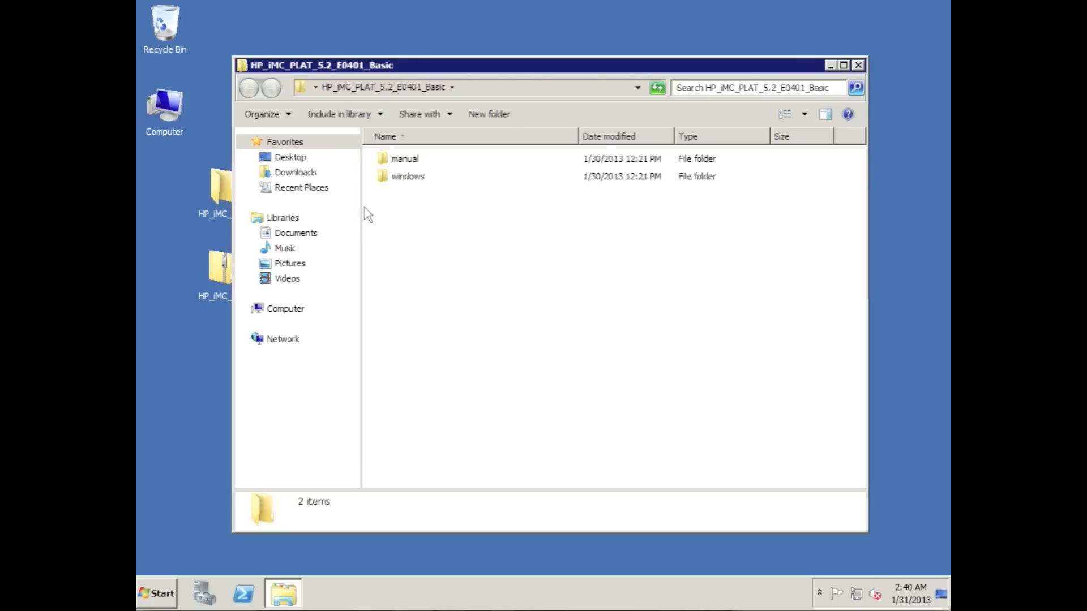
{"action": "mouse_move", "coordinate": [409, 166]}
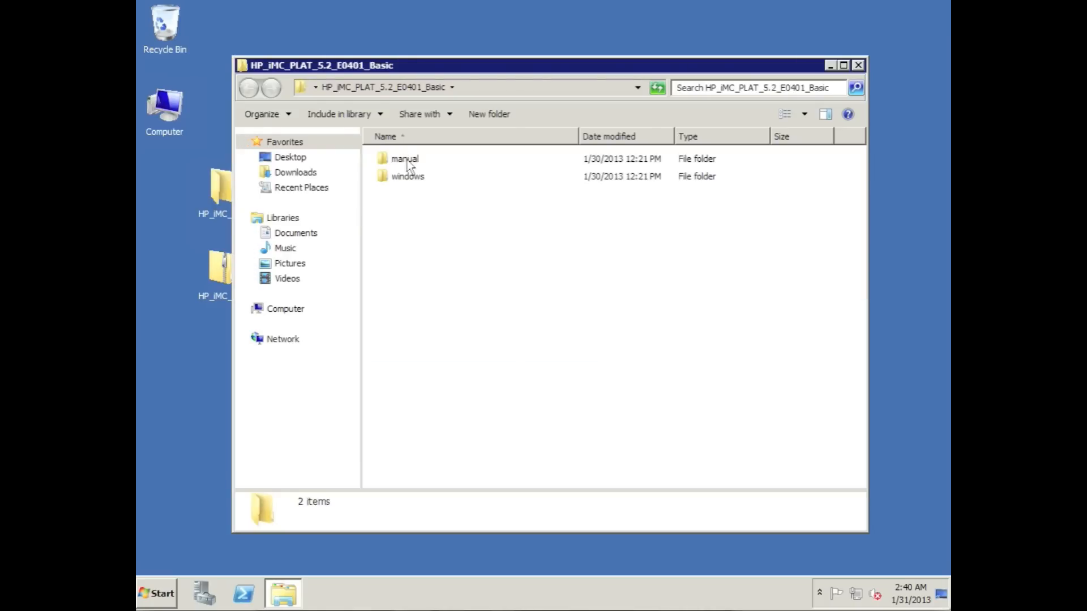
{"action": "double_click", "coordinate": [406, 158]}
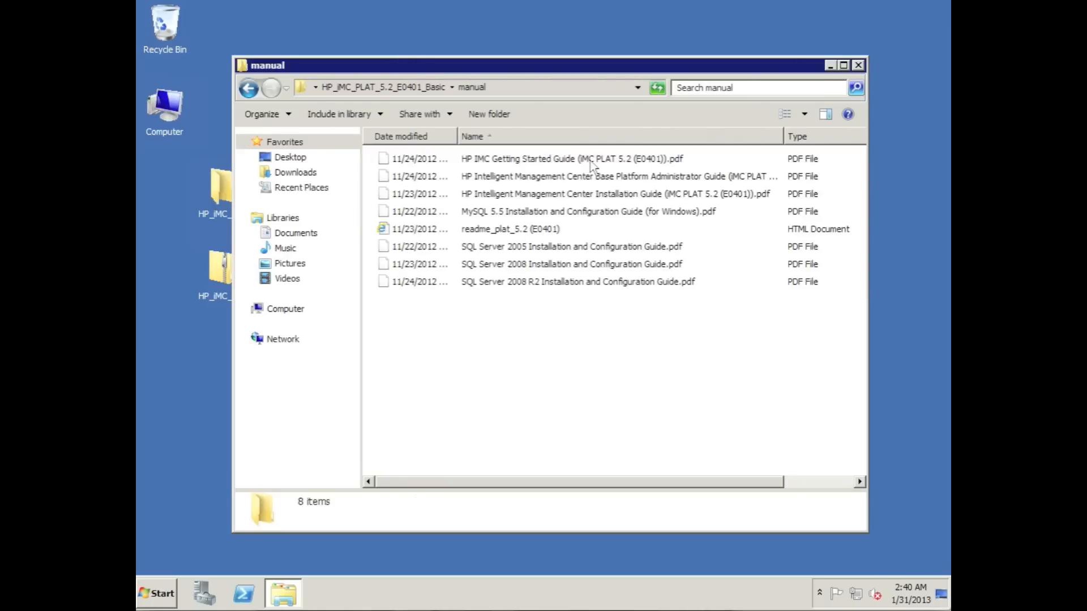
{"action": "mouse_move", "coordinate": [619, 211]}
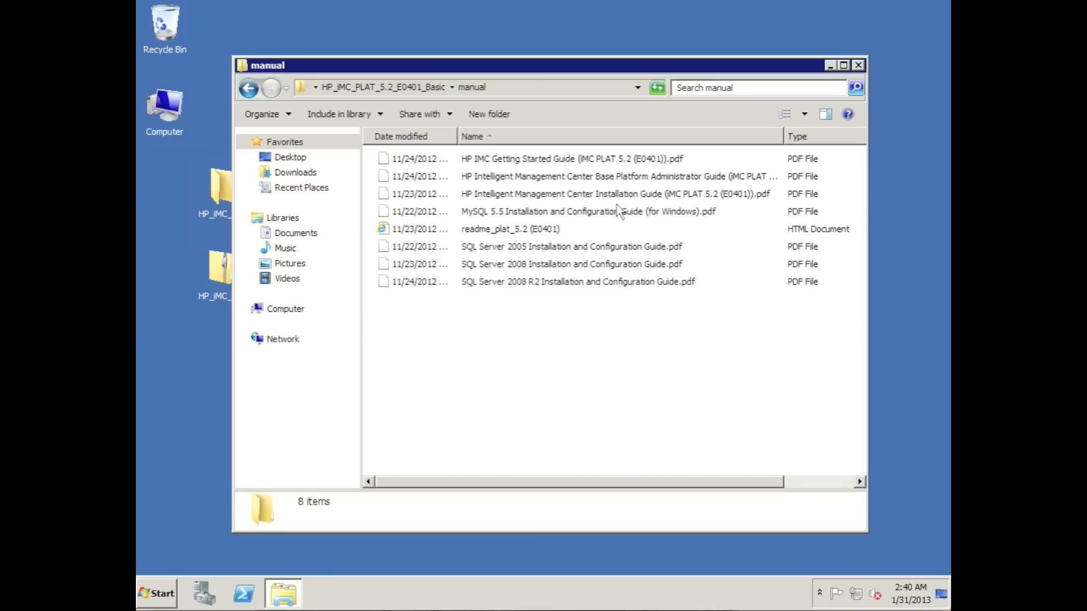
{"action": "mouse_move", "coordinate": [595, 209]}
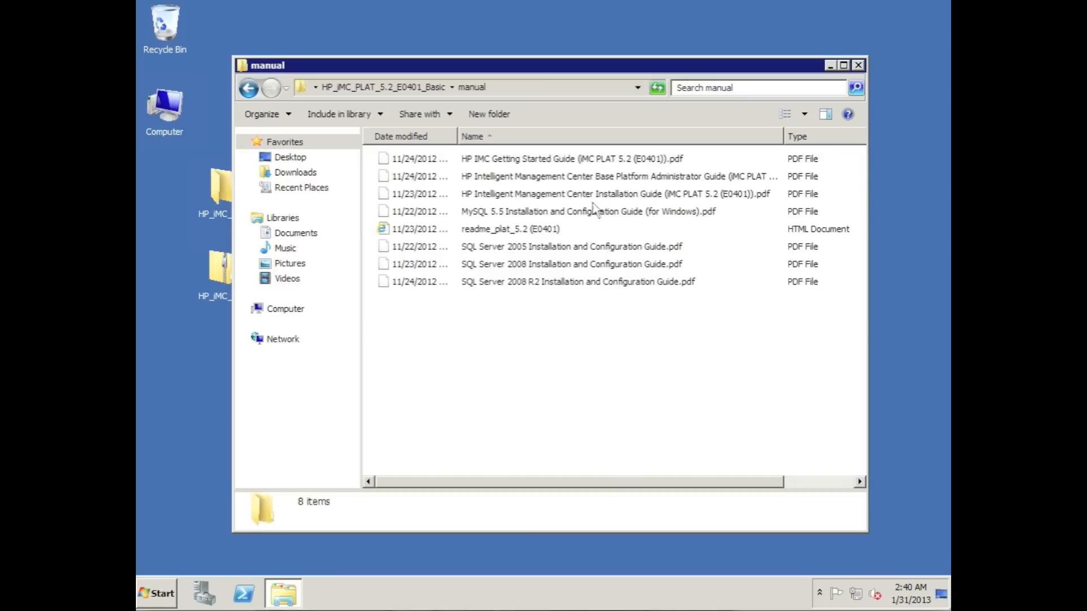
{"action": "mouse_move", "coordinate": [301, 66]}
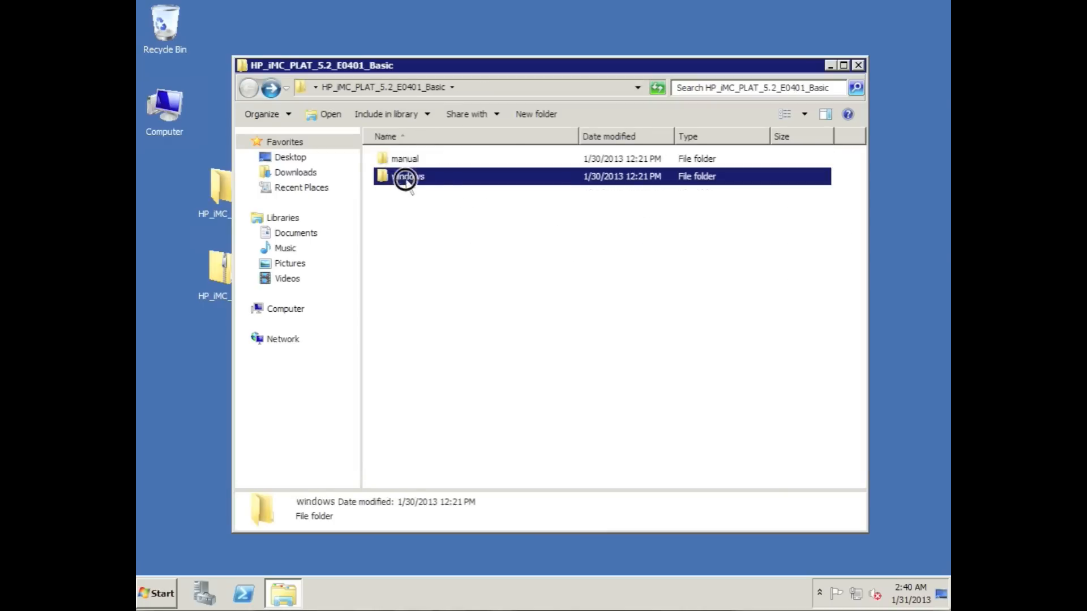
{"action": "double_click", "coordinate": [409, 176]}
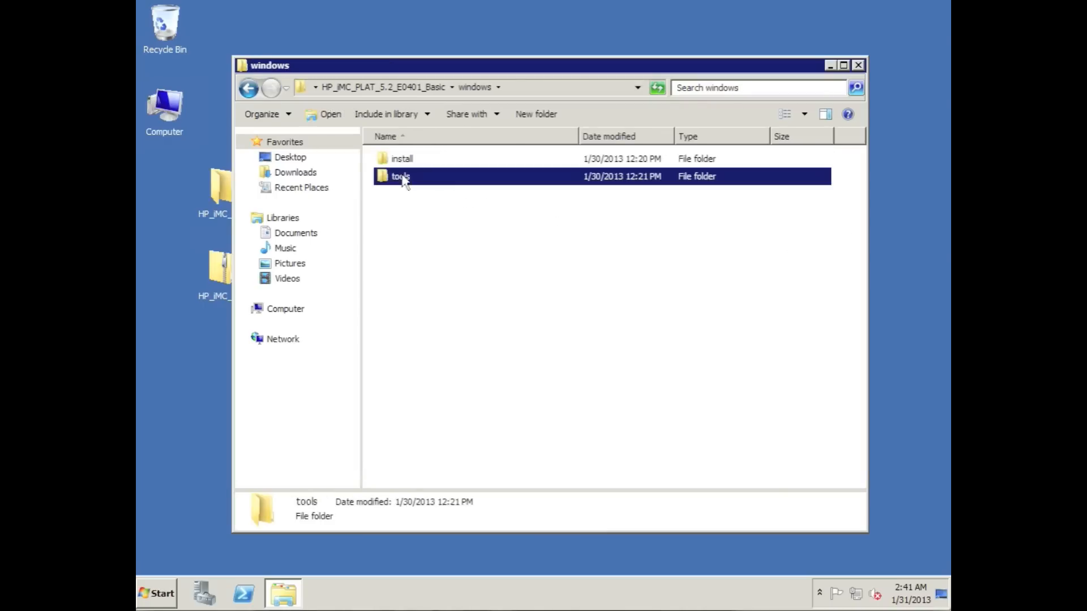
{"action": "double_click", "coordinate": [400, 177]}
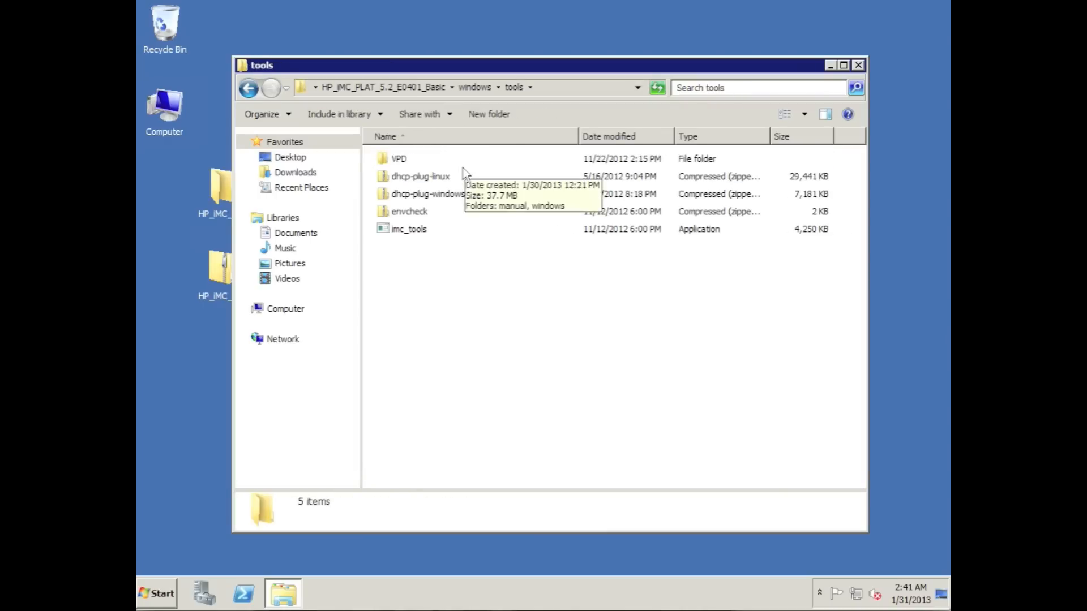
{"action": "mouse_move", "coordinate": [501, 179]}
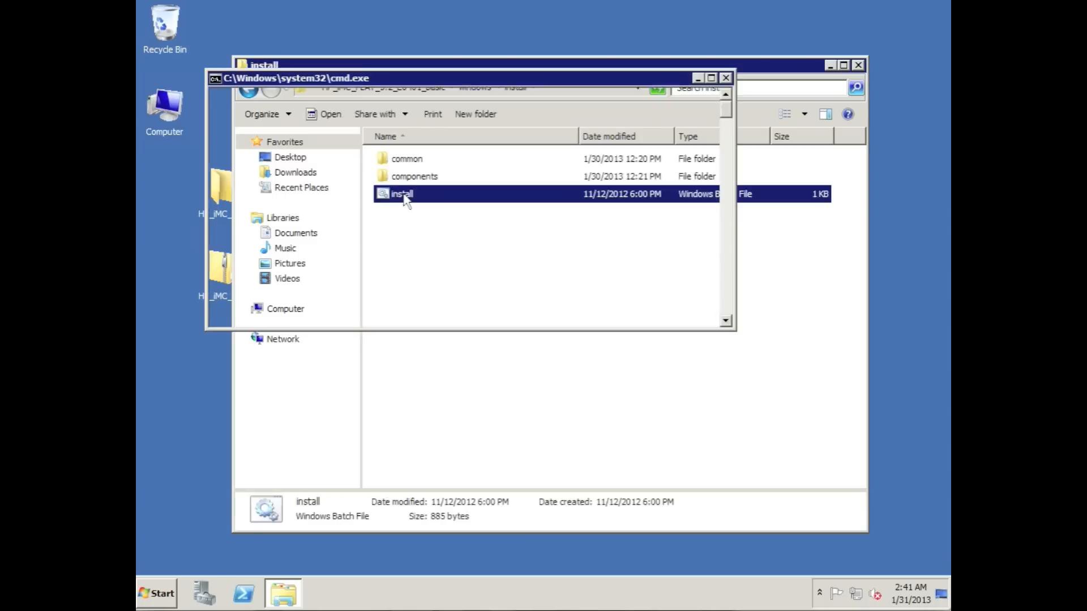
Run install.bat and confirm Select Locale with United States, English and Typical installation
{"action": "double_click", "coordinate": [402, 193]}
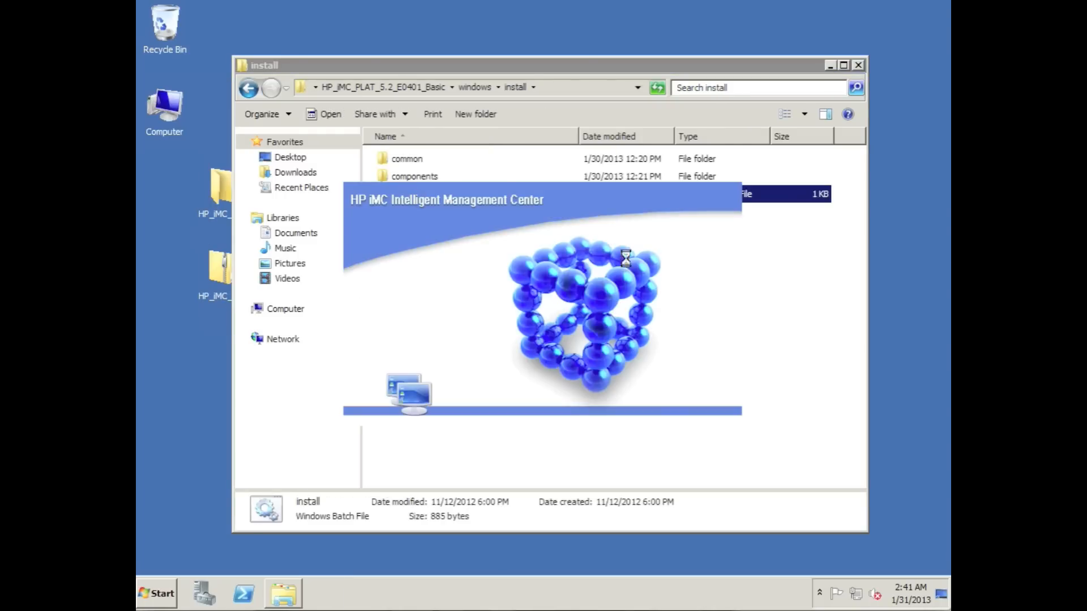
{"action": "mouse_move", "coordinate": [927, 289]}
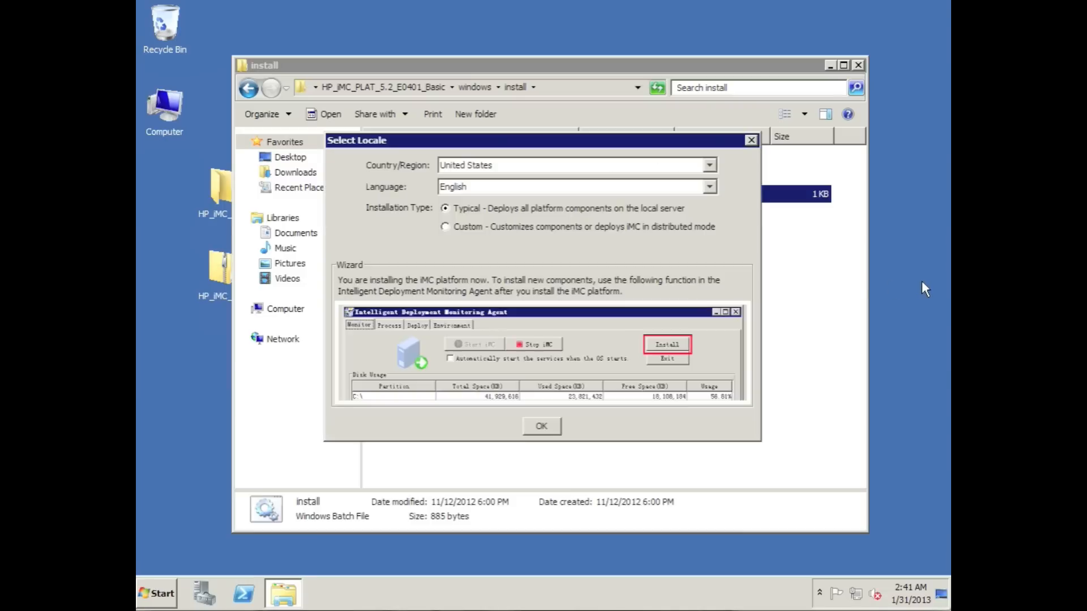
{"action": "mouse_move", "coordinate": [501, 211]}
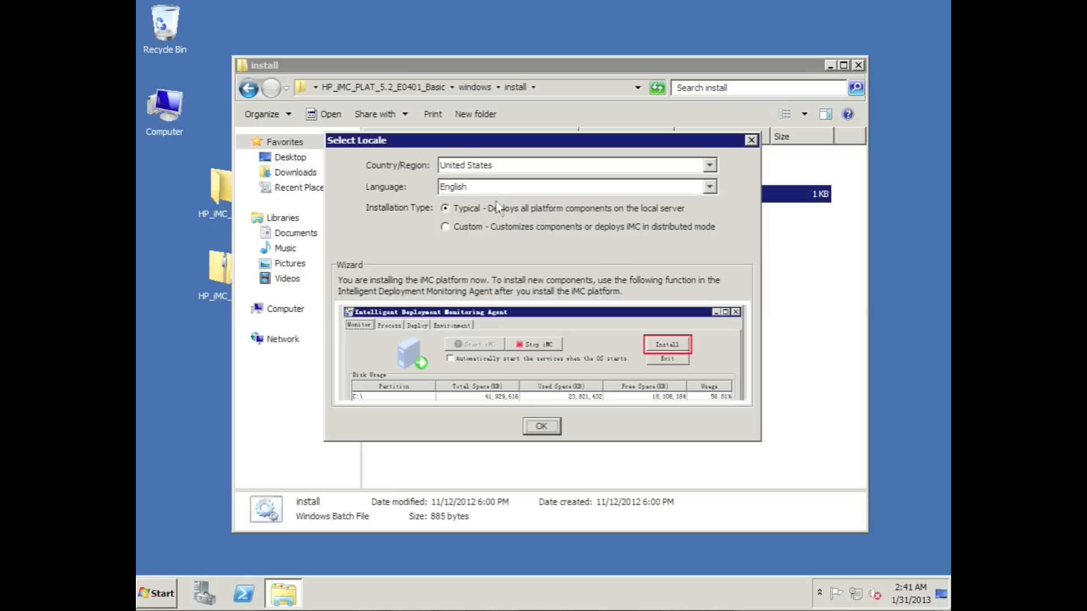
{"action": "mouse_move", "coordinate": [693, 212]}
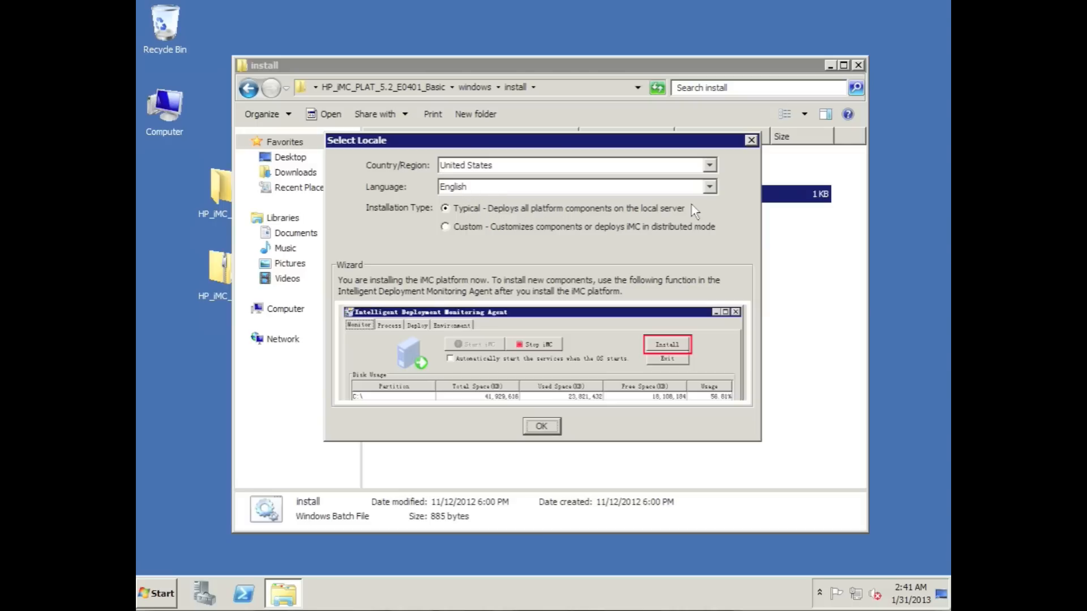
{"action": "mouse_move", "coordinate": [563, 428]}
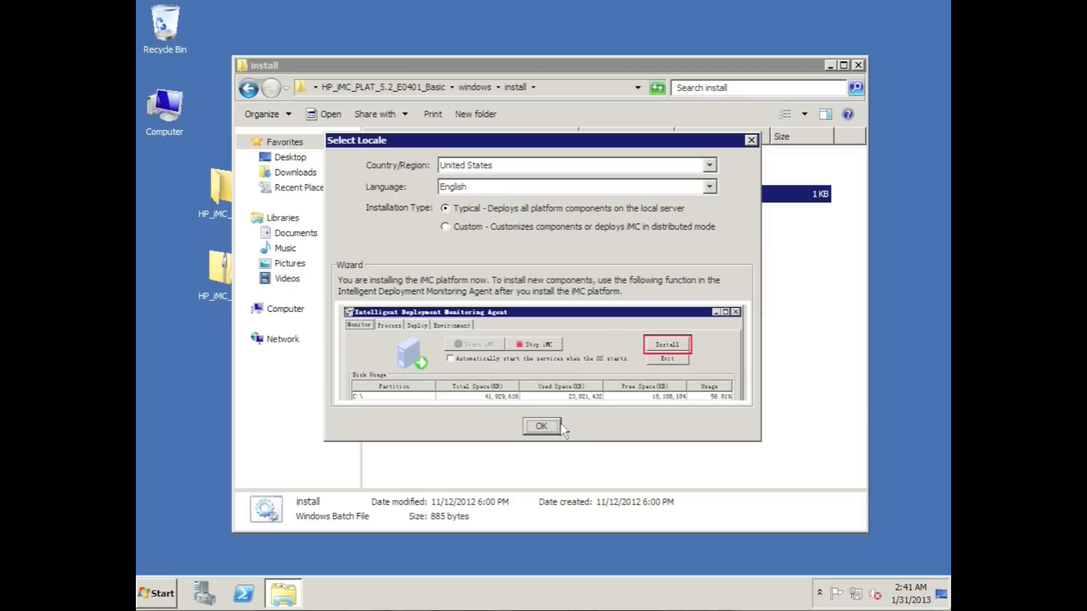
{"action": "left_click", "coordinate": [541, 426]}
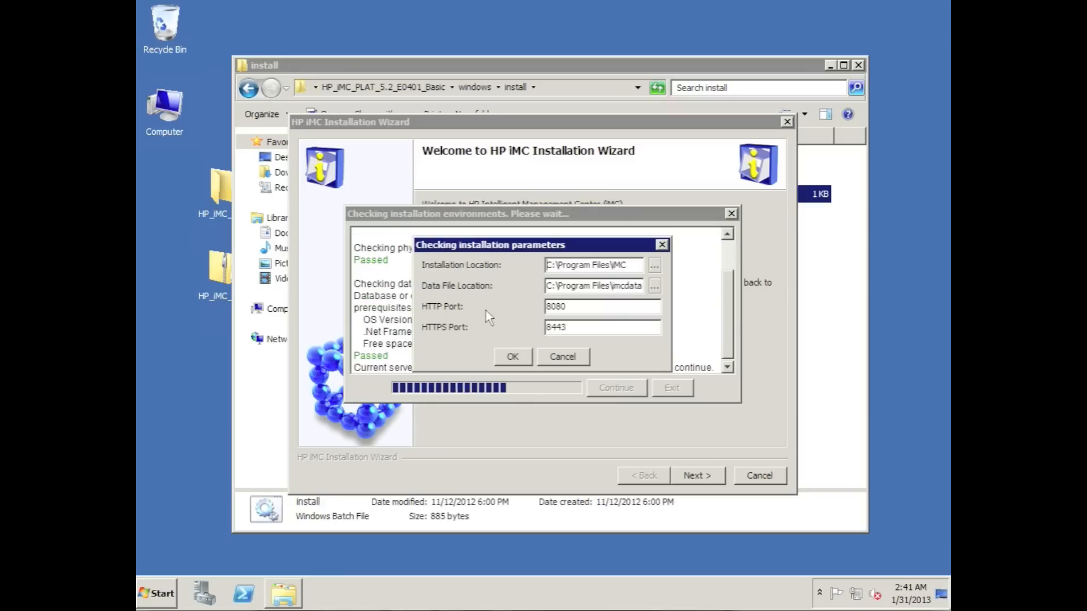
{"action": "mouse_move", "coordinate": [591, 299]}
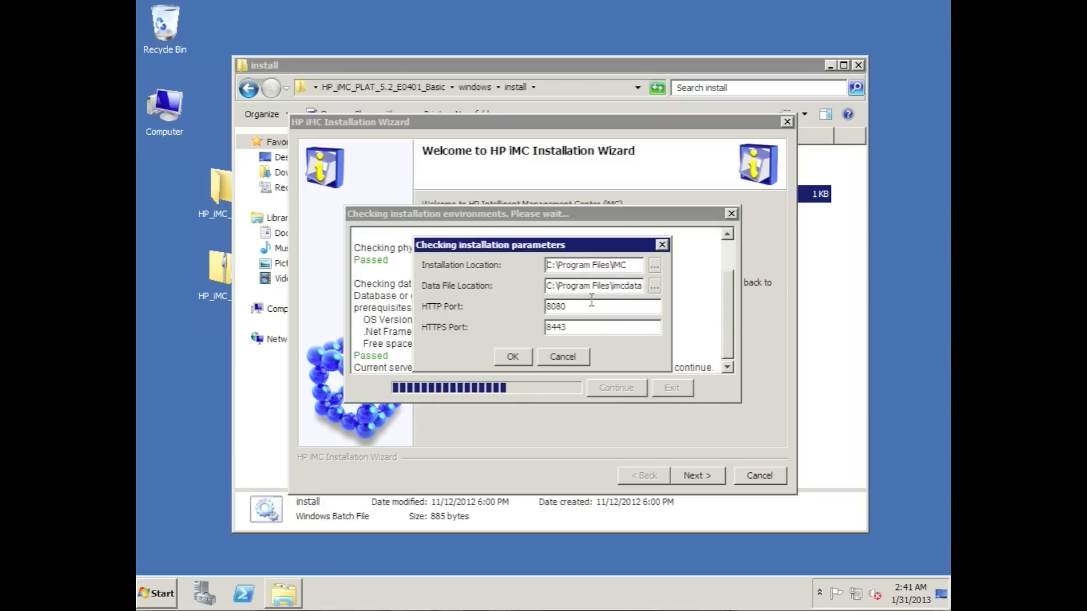
{"action": "mouse_move", "coordinate": [461, 334]}
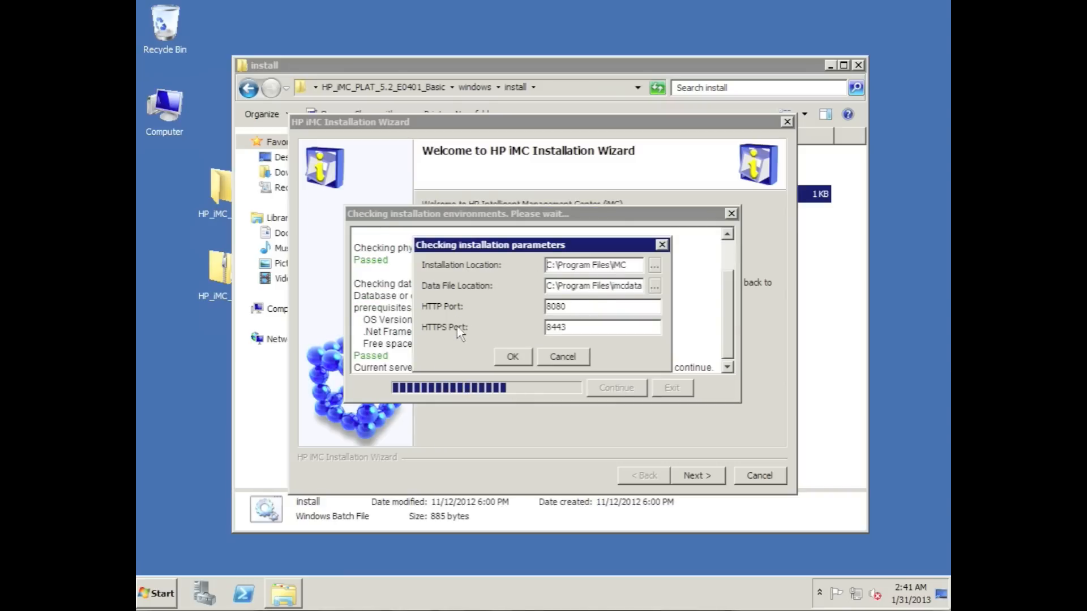
Accept the default installation location and ports so the environment check runs
{"action": "left_click", "coordinate": [512, 356]}
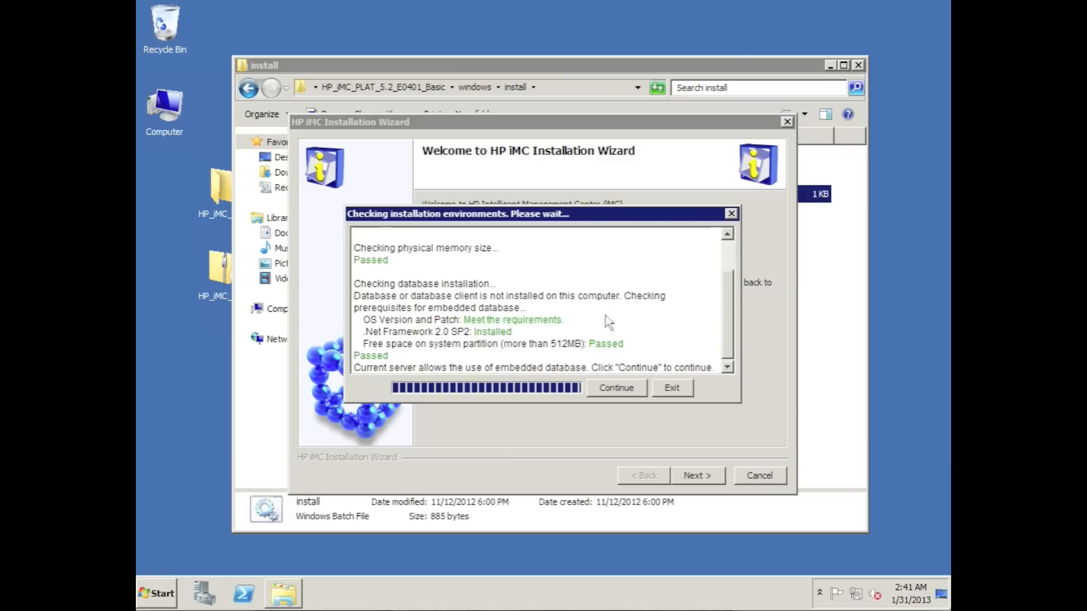
{"action": "mouse_move", "coordinate": [732, 291]}
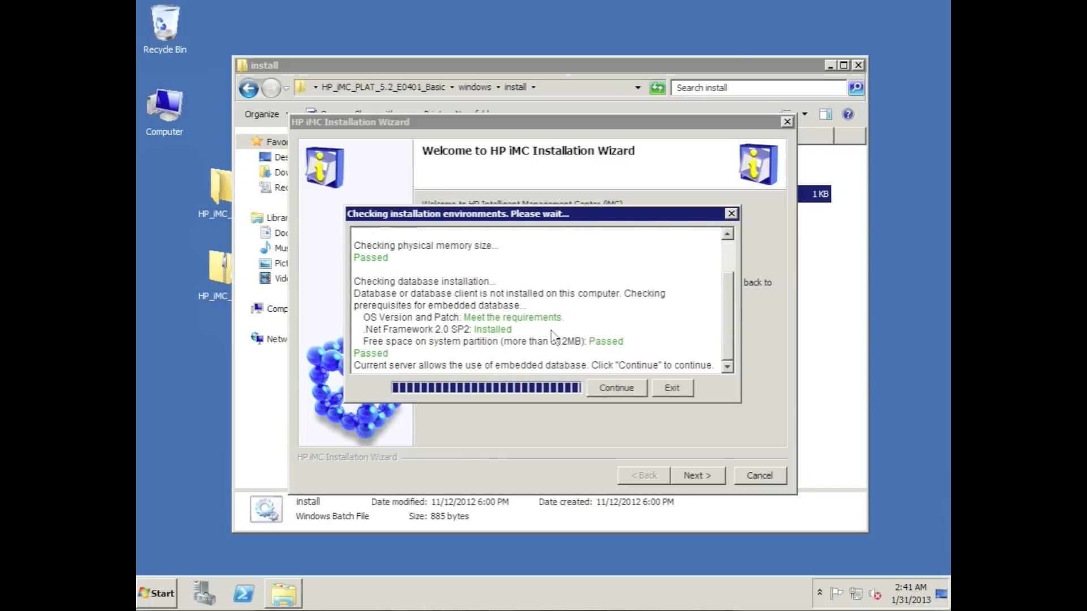
{"action": "mouse_move", "coordinate": [670, 395]}
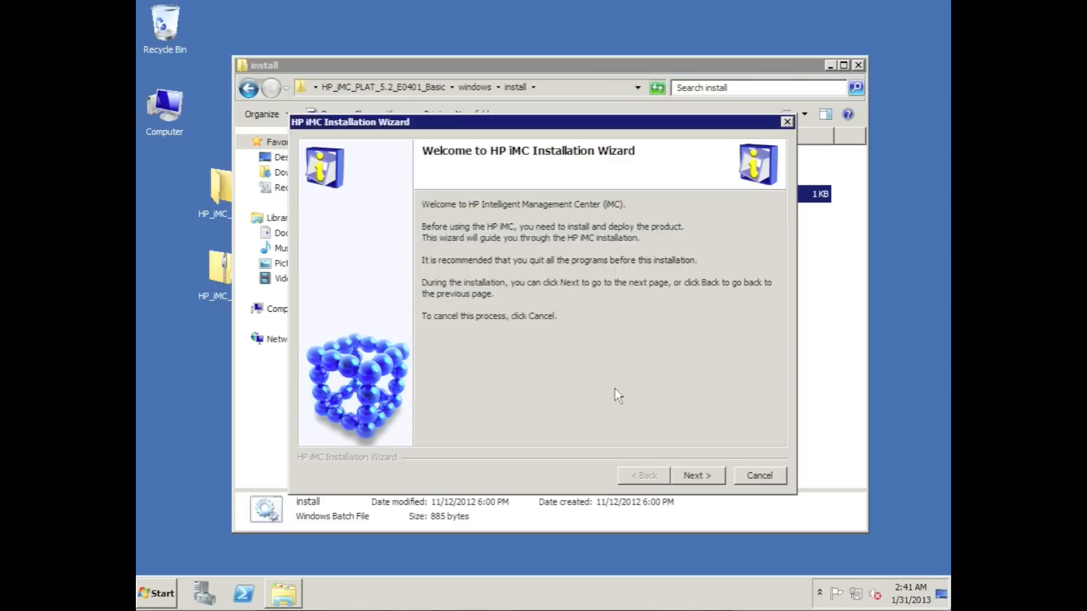
Accept the license agreement and finish installation with the deployment monitoring agent set to open
{"action": "left_click", "coordinate": [696, 476]}
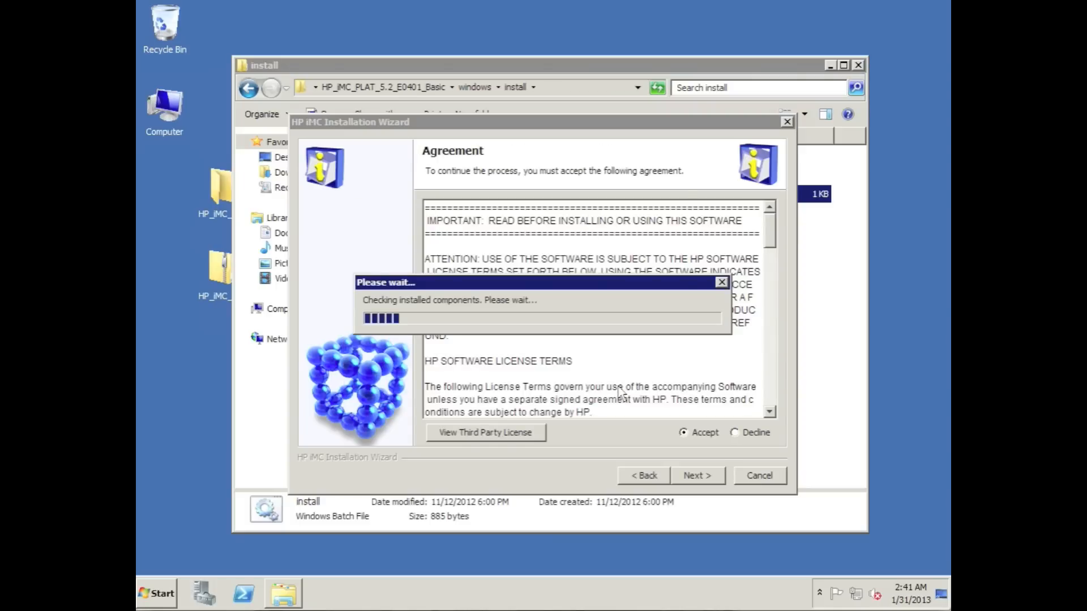
{"action": "left_click", "coordinate": [697, 475]}
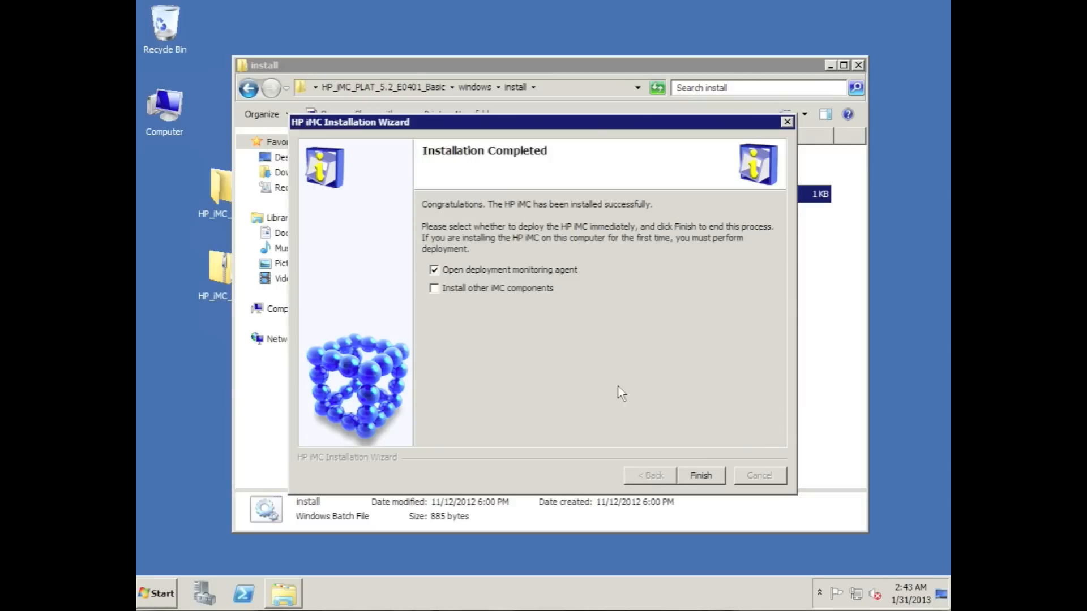
{"action": "left_click", "coordinate": [699, 475]}
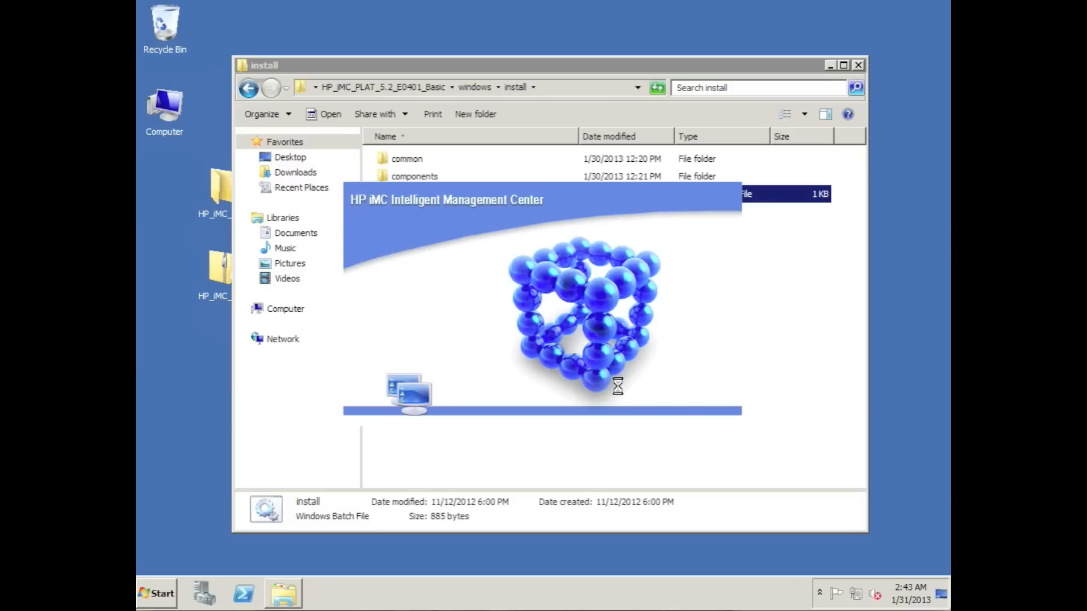